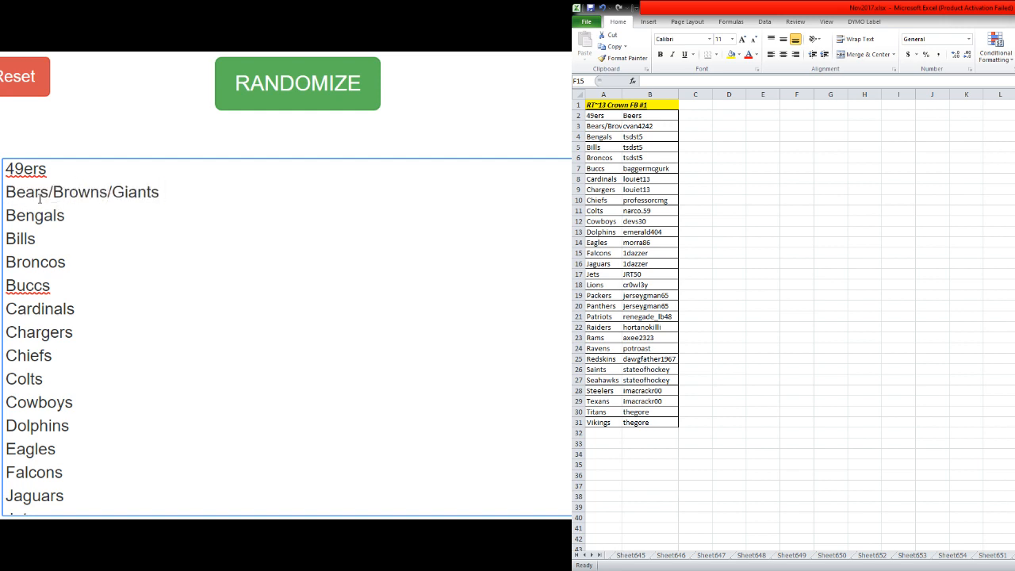
Select the team names Giants, Browns and Bears in the combined entry.
double_click(136, 191)
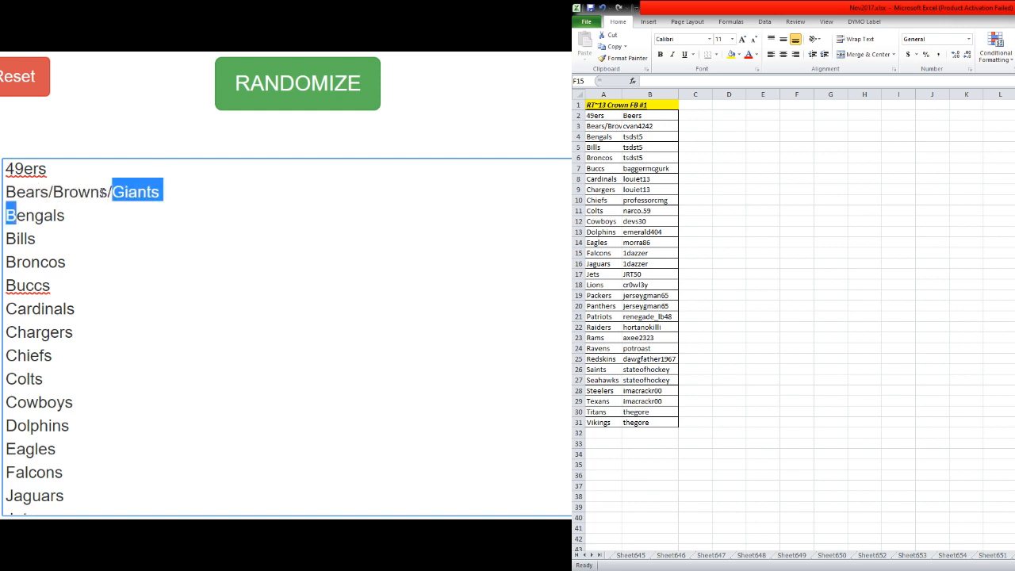
double_click(83, 192)
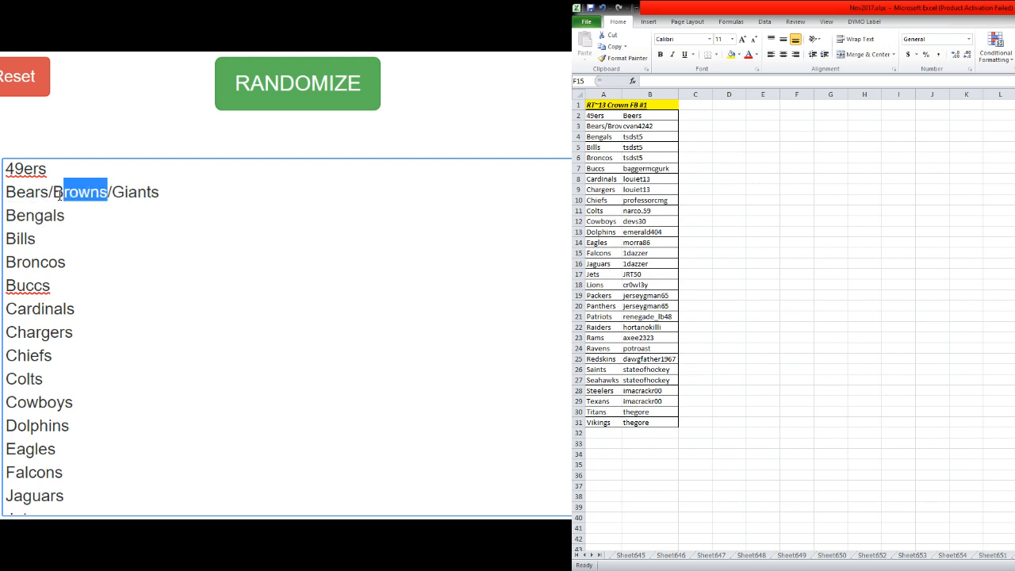
double_click(24, 192)
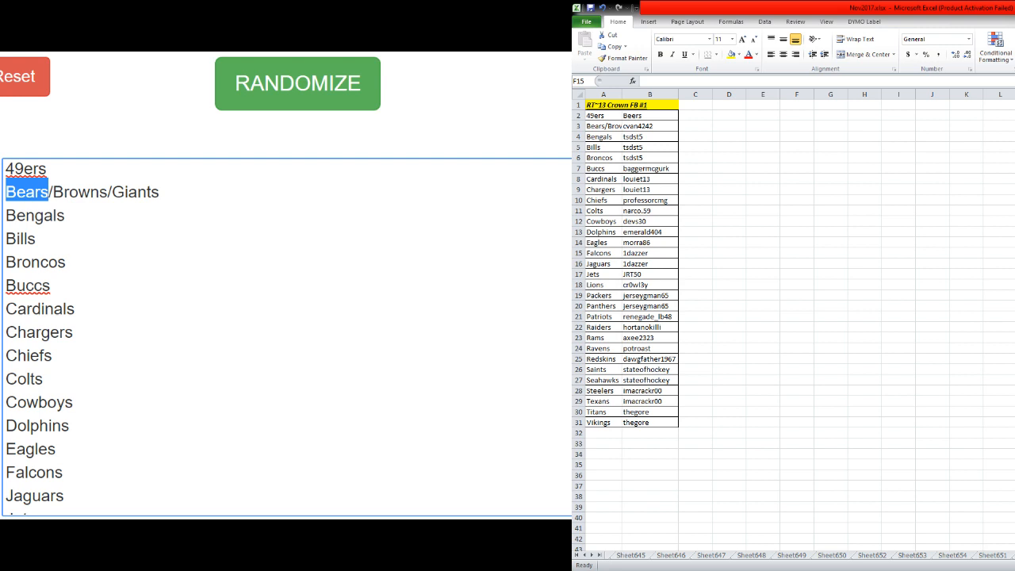
scroll(down, 3)
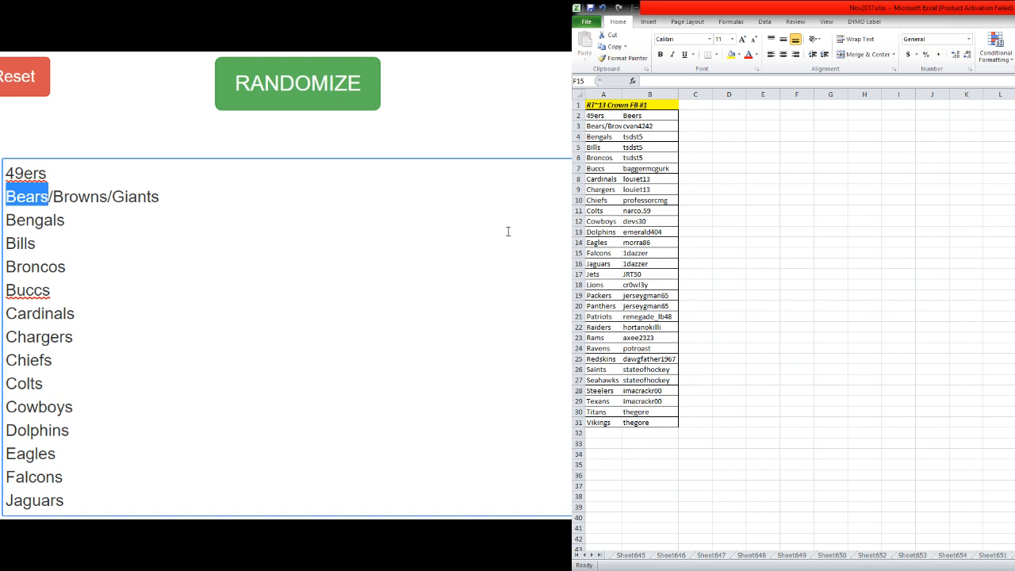
Shuffle the NFL team list three times with RANDOMIZE.
click(298, 83)
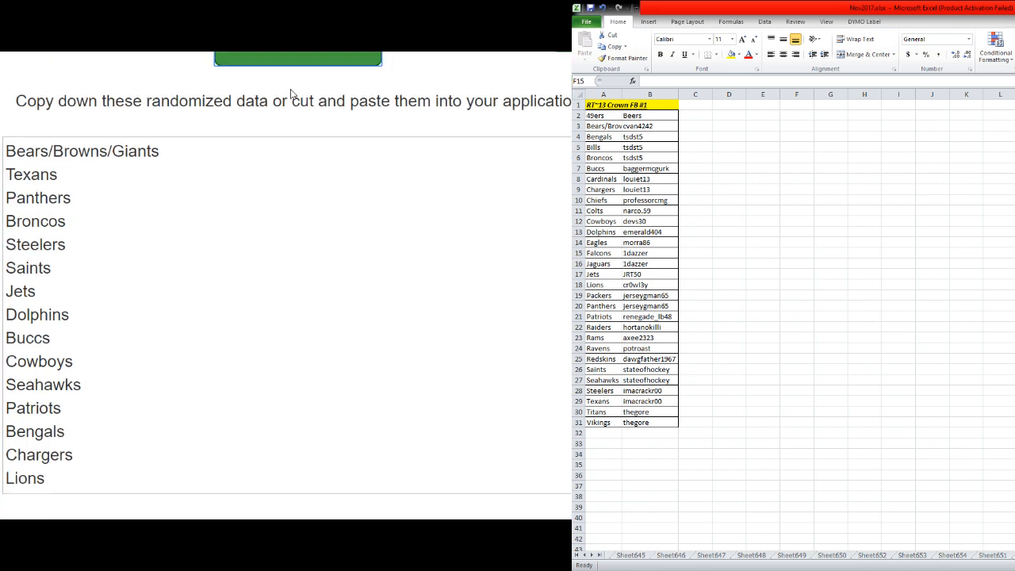
click(297, 84)
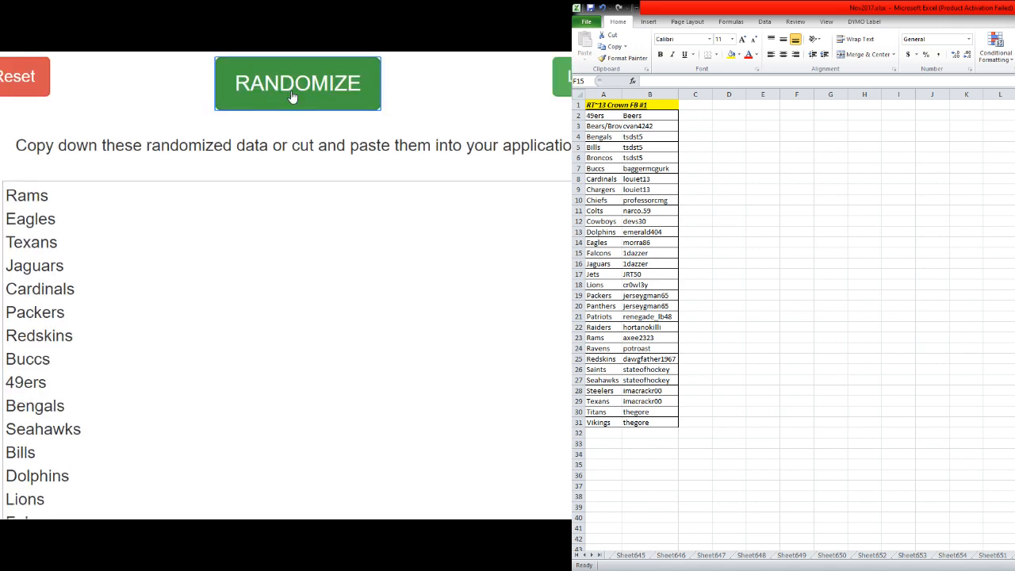
click(298, 83)
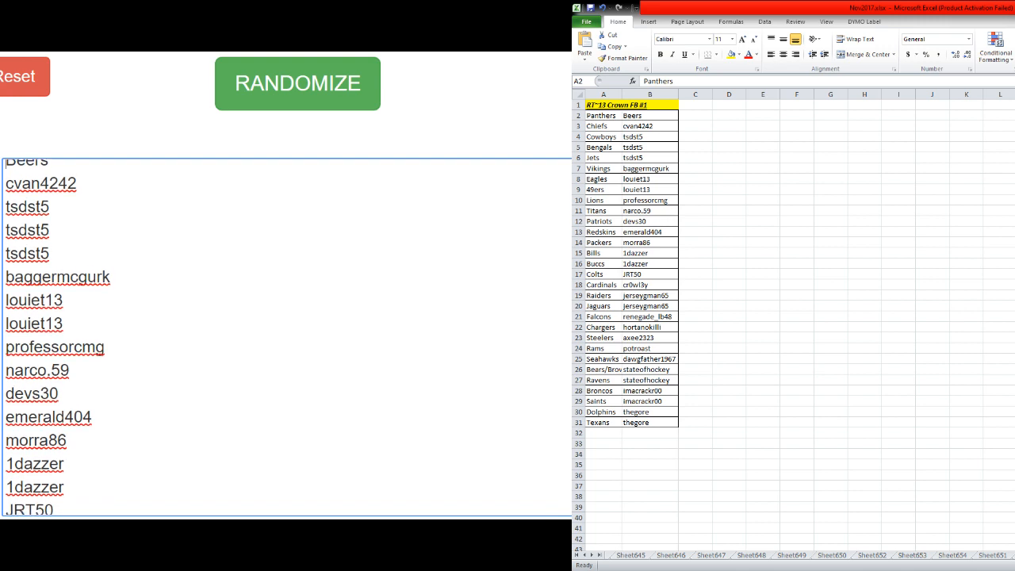
Shuffle the username list five times, ending with tsdst5, emerald404, axee2323.
scroll(down, 3)
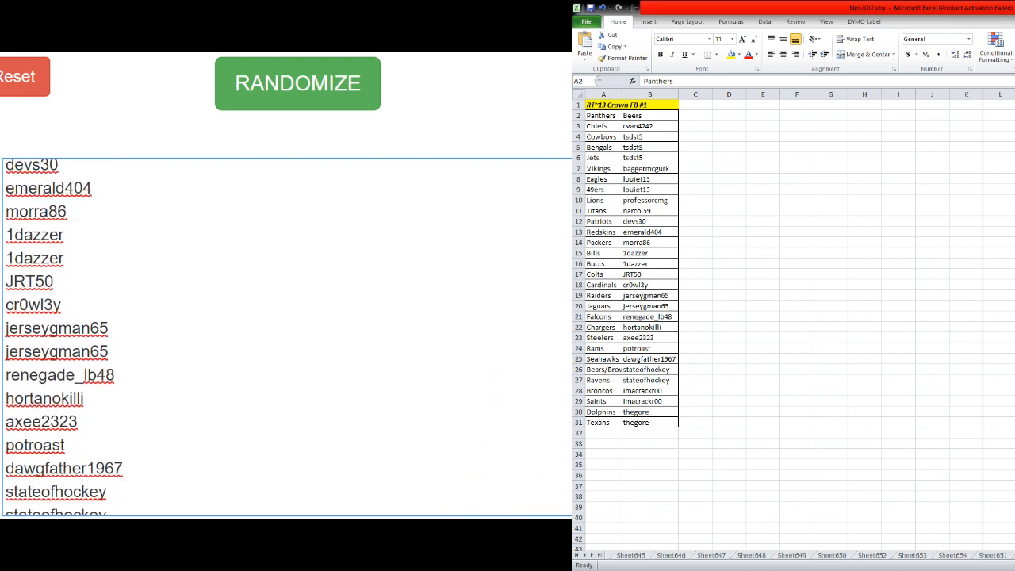
scroll(down, 3)
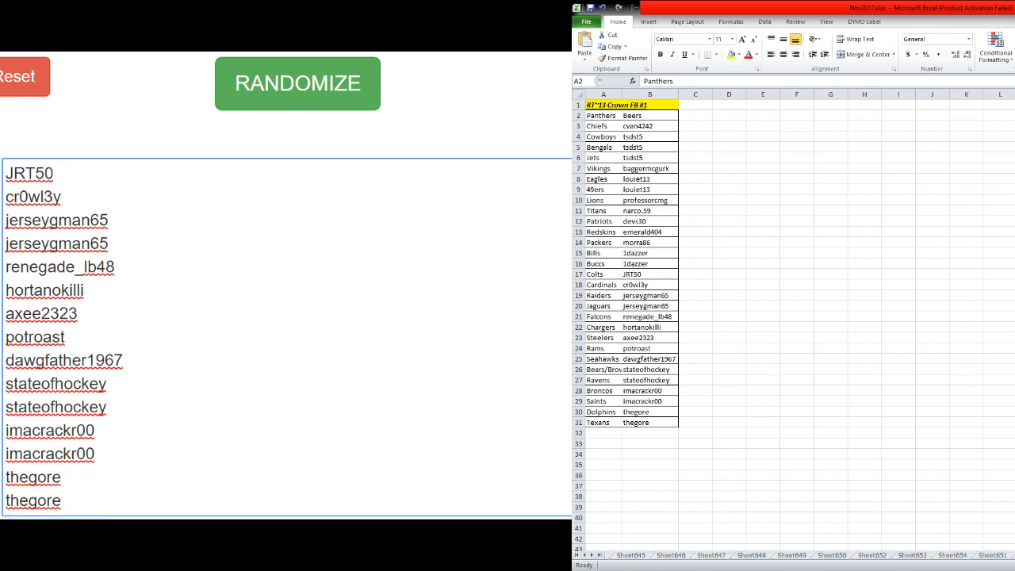
click(297, 83)
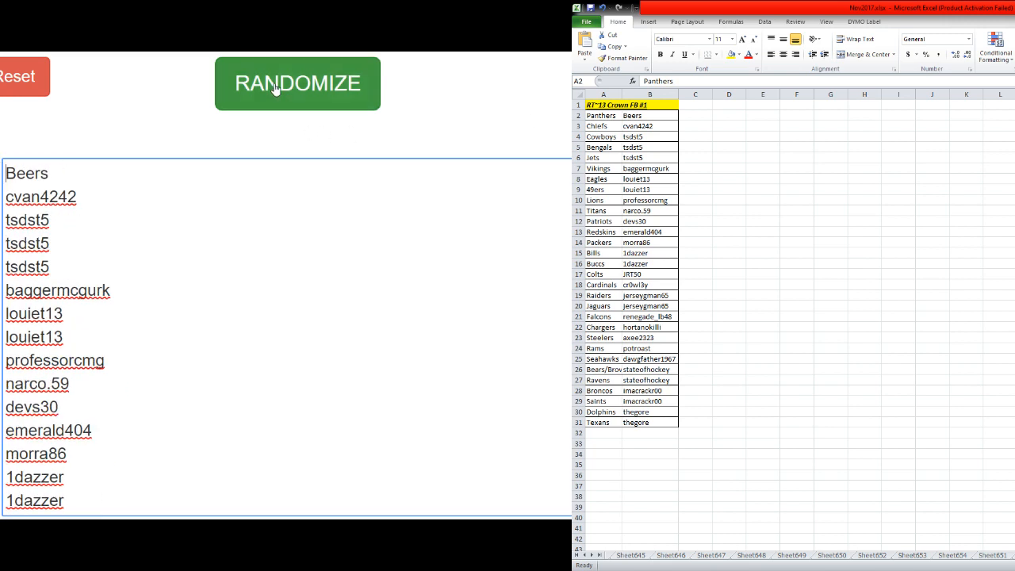
click(297, 83)
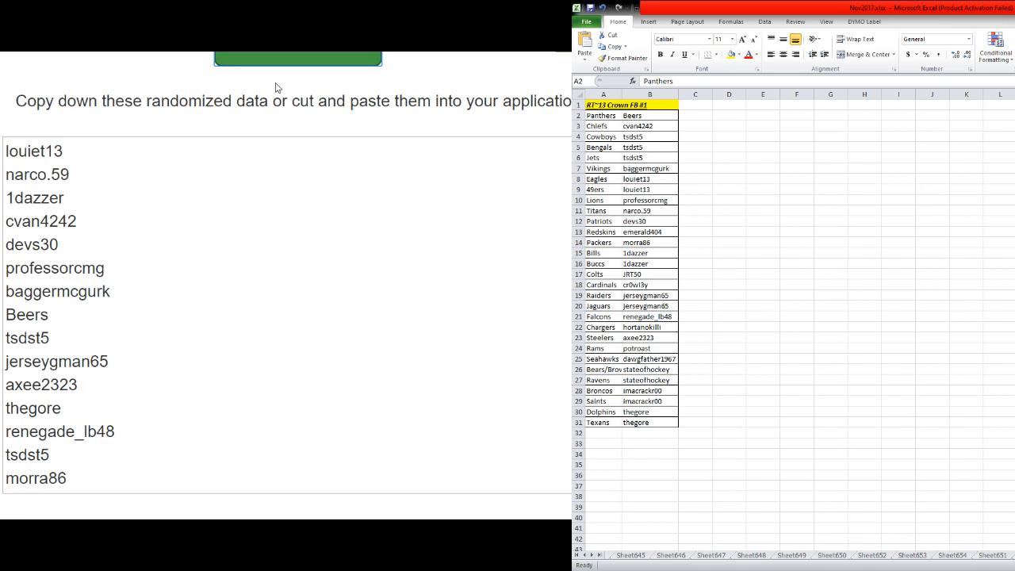
click(297, 83)
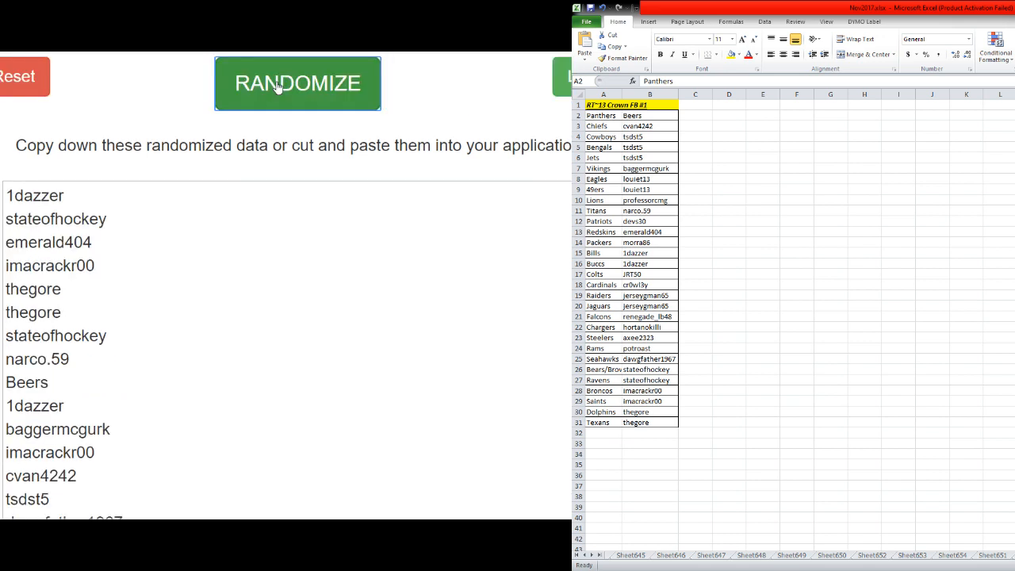
click(297, 83)
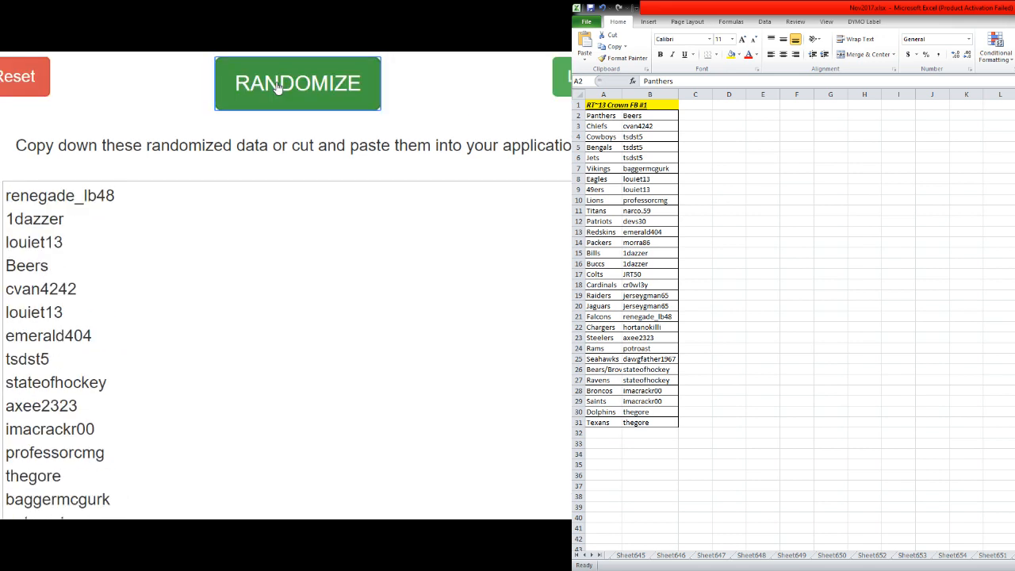
click(297, 83)
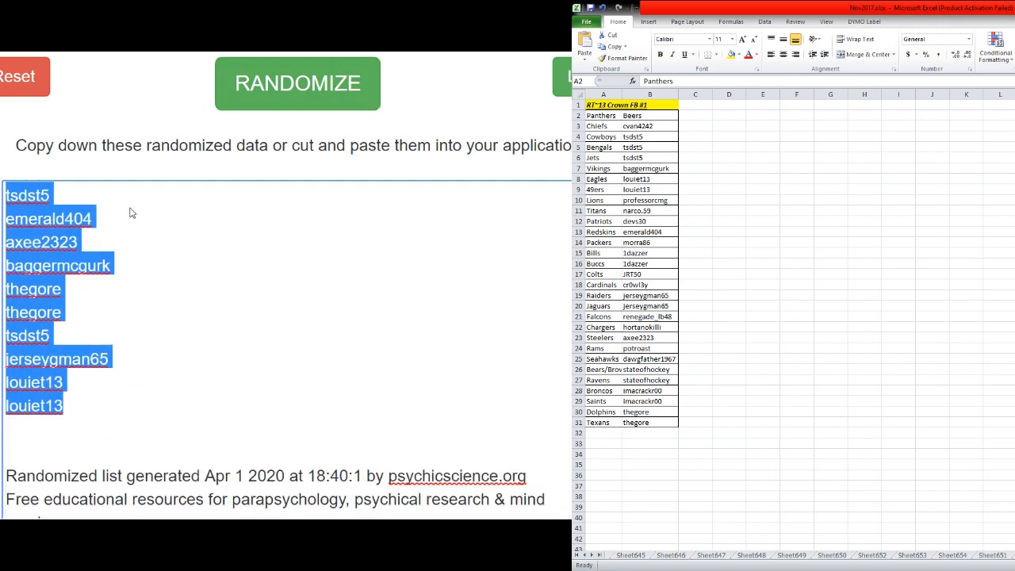
click(650, 115)
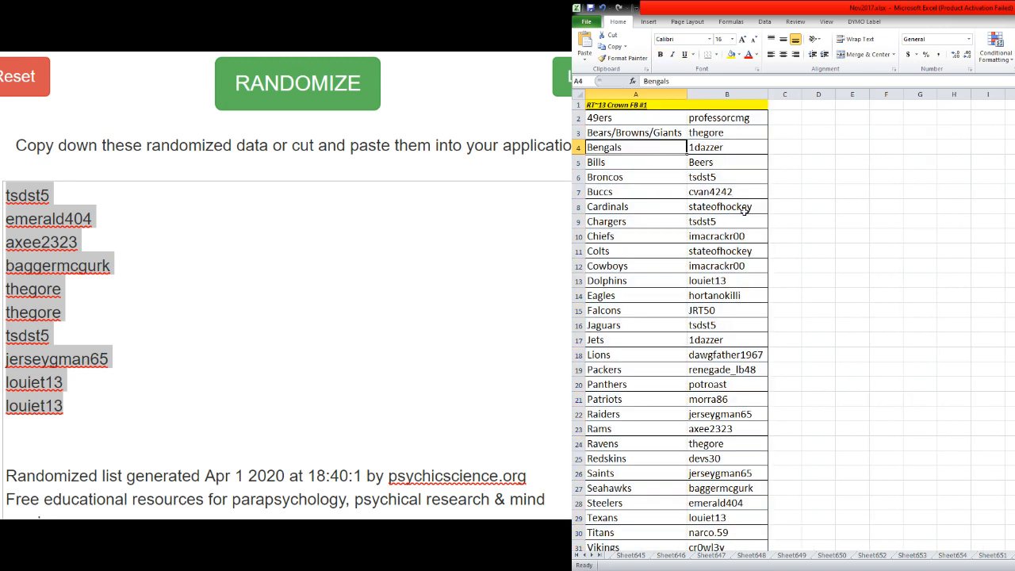
mouse_move(665, 166)
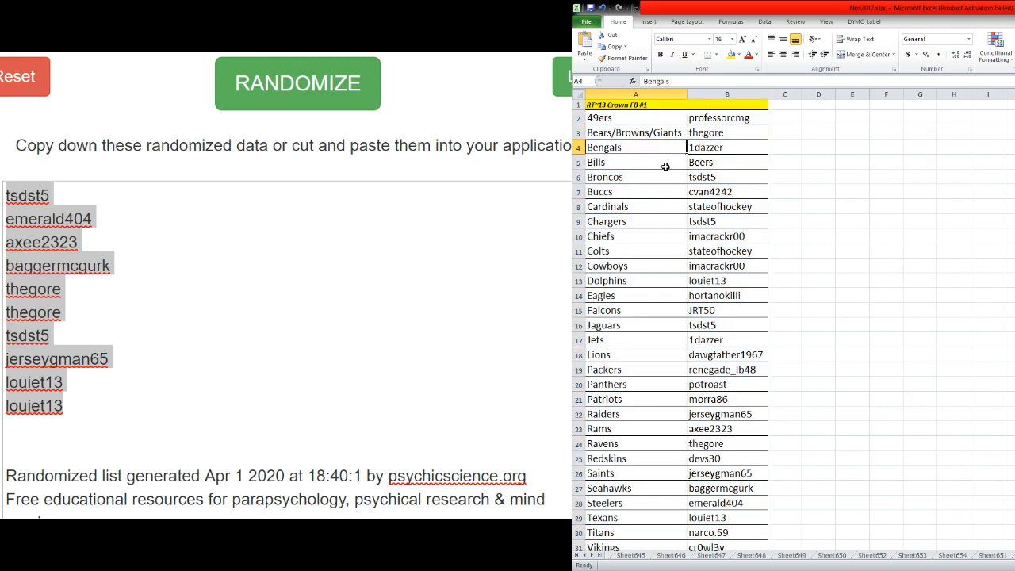
mouse_move(635, 206)
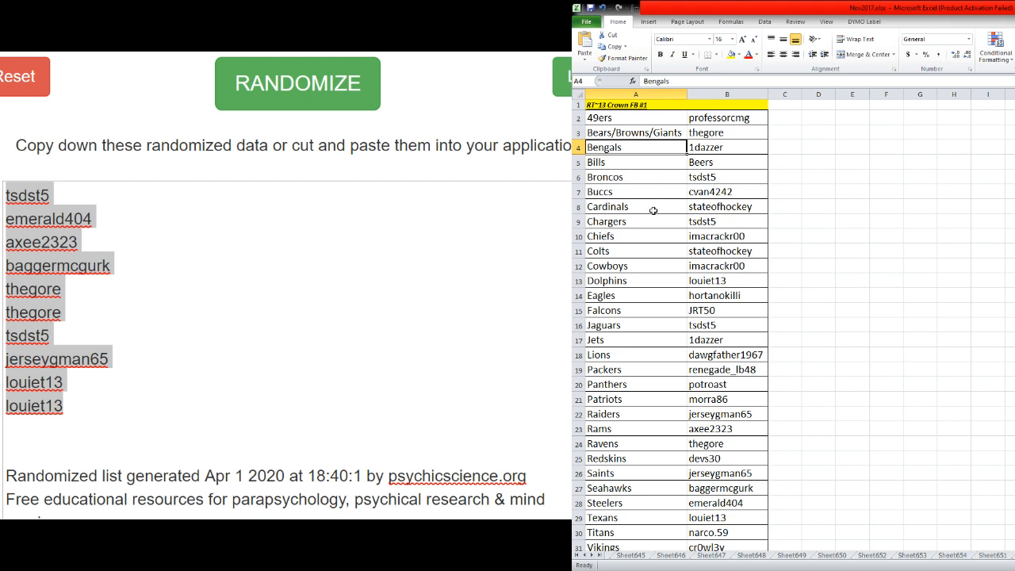
mouse_move(638, 236)
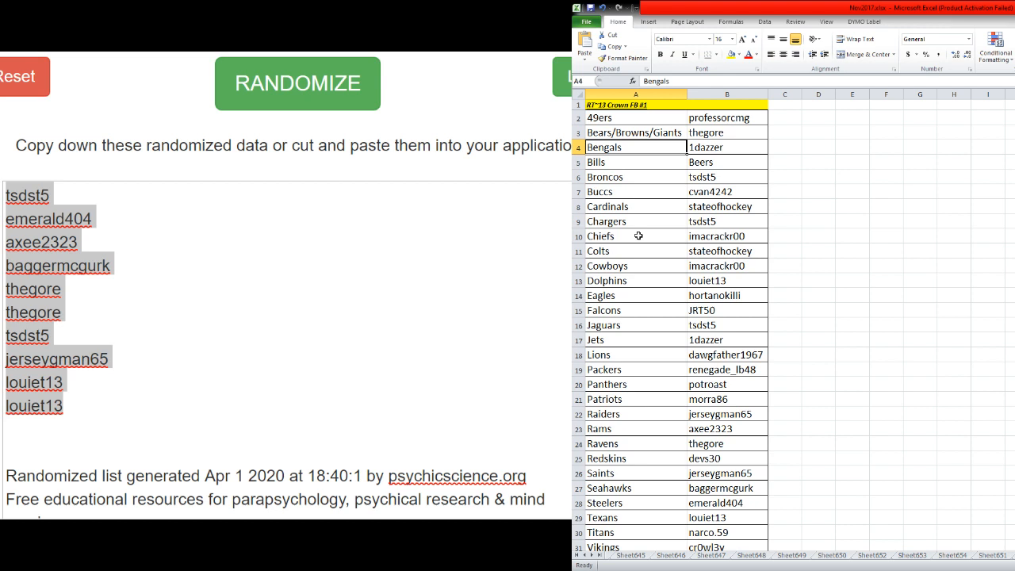
mouse_move(636, 251)
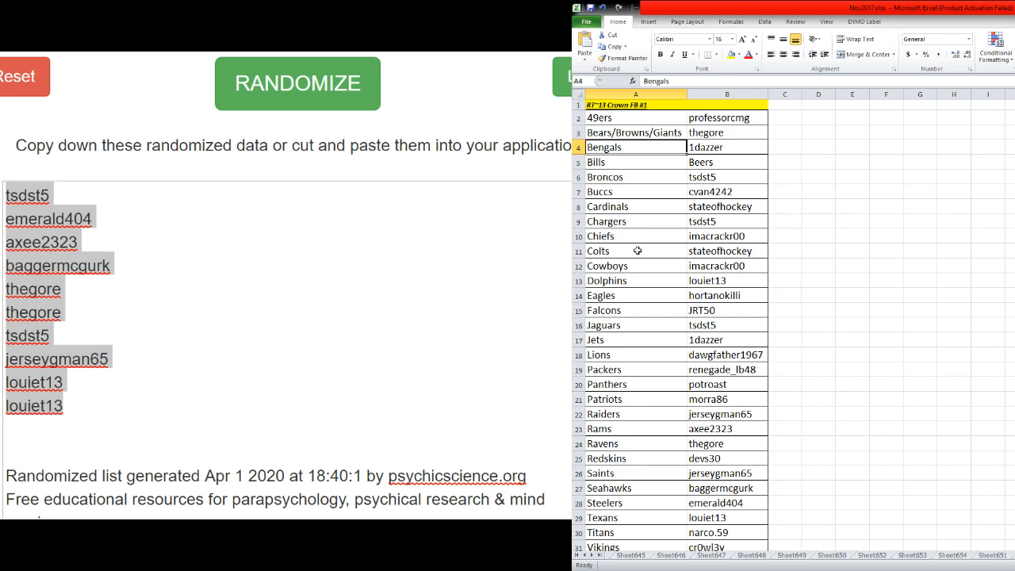
mouse_move(637, 265)
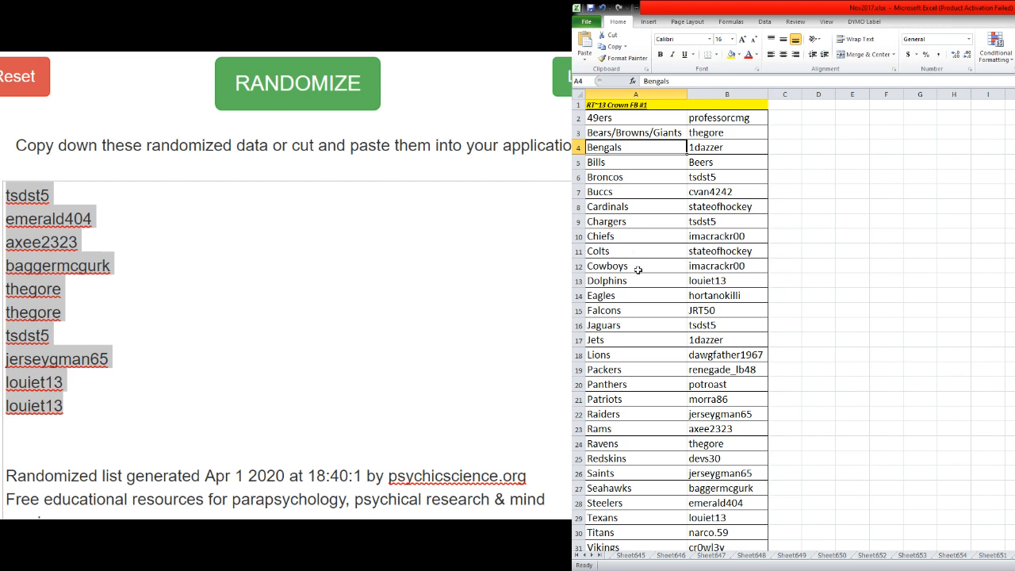
mouse_move(642, 285)
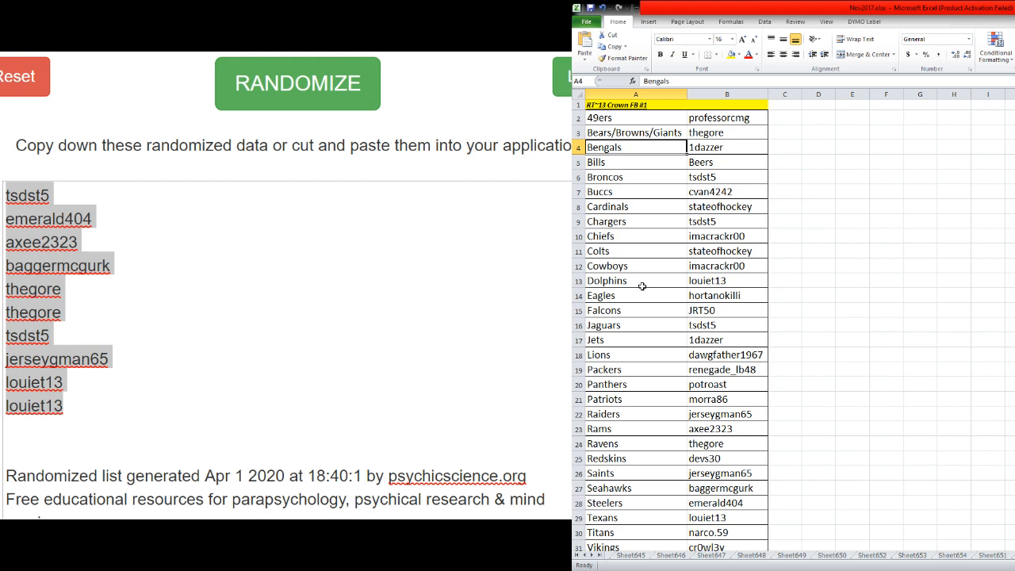
mouse_move(647, 332)
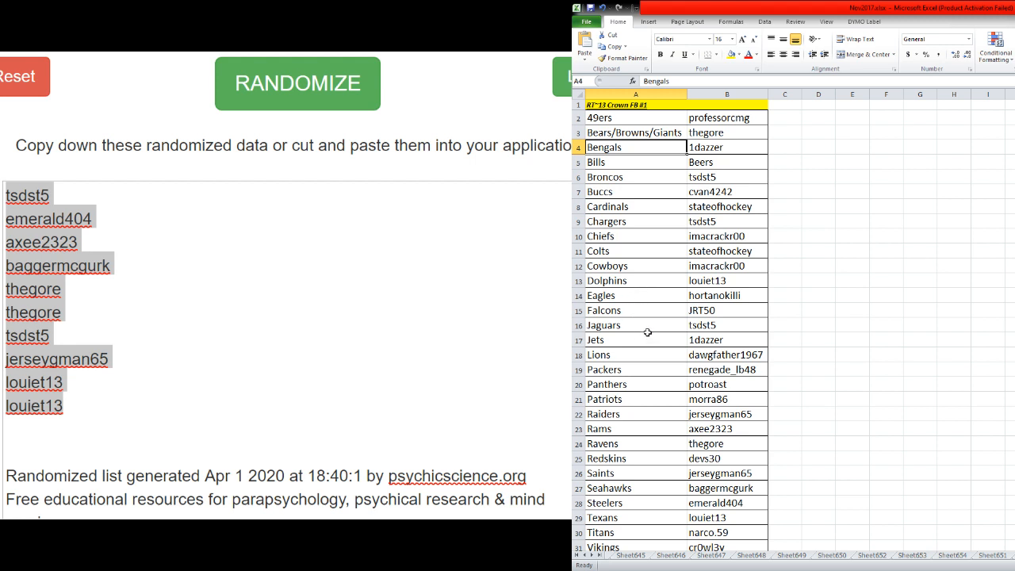
mouse_move(641, 325)
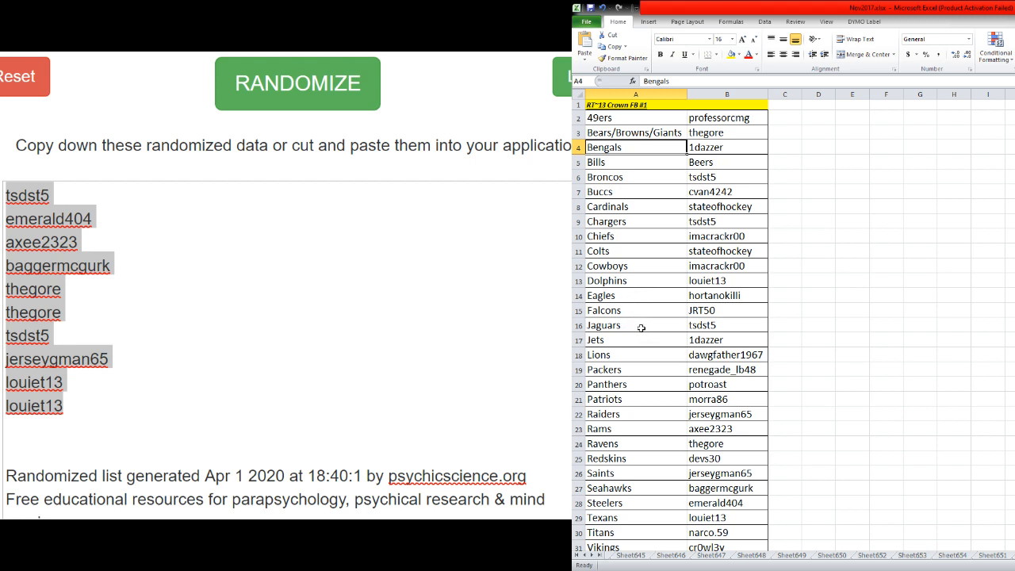
mouse_move(650, 355)
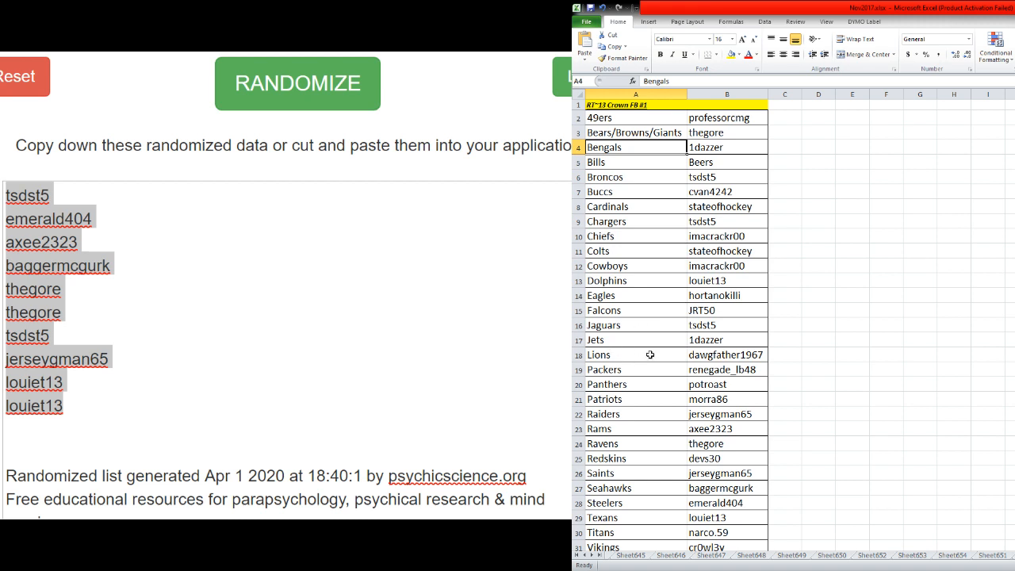
mouse_move(643, 384)
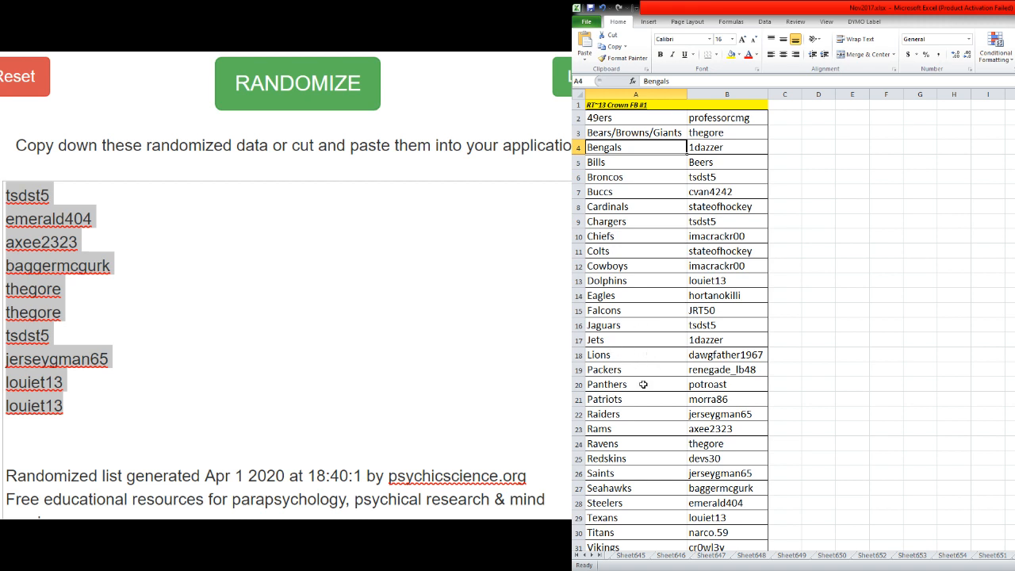
mouse_move(657, 391)
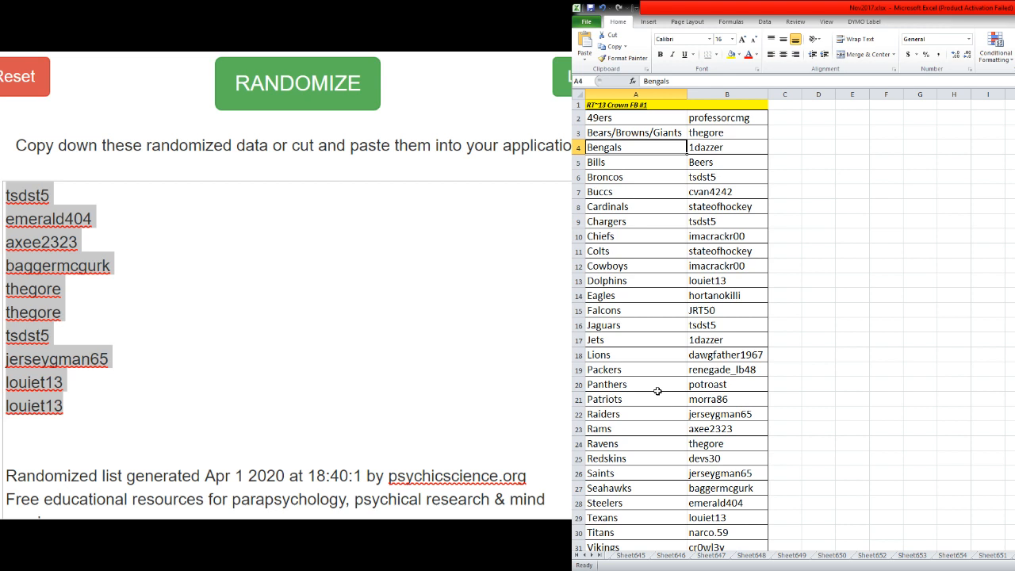
mouse_move(831, 361)
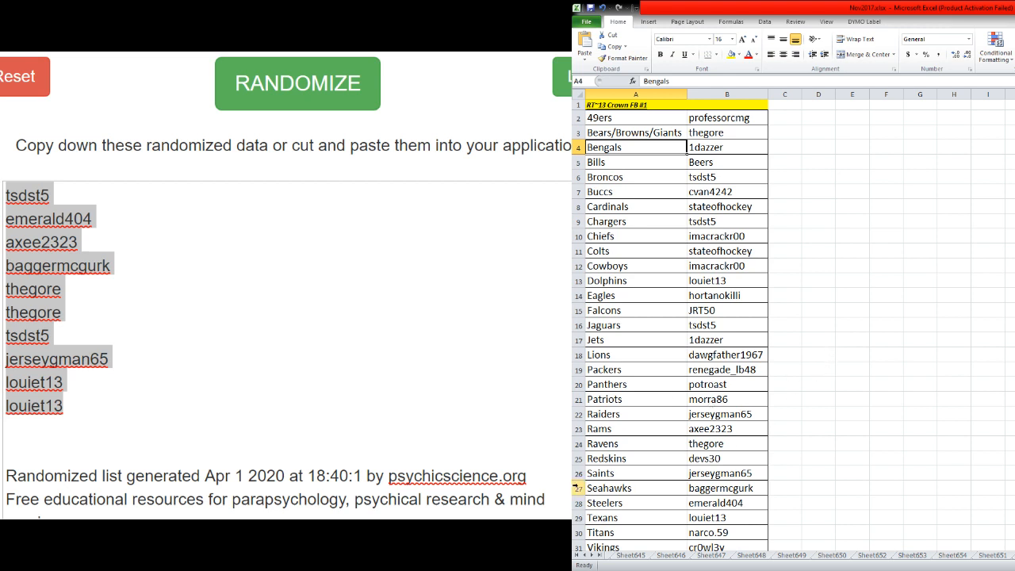
mouse_move(833, 439)
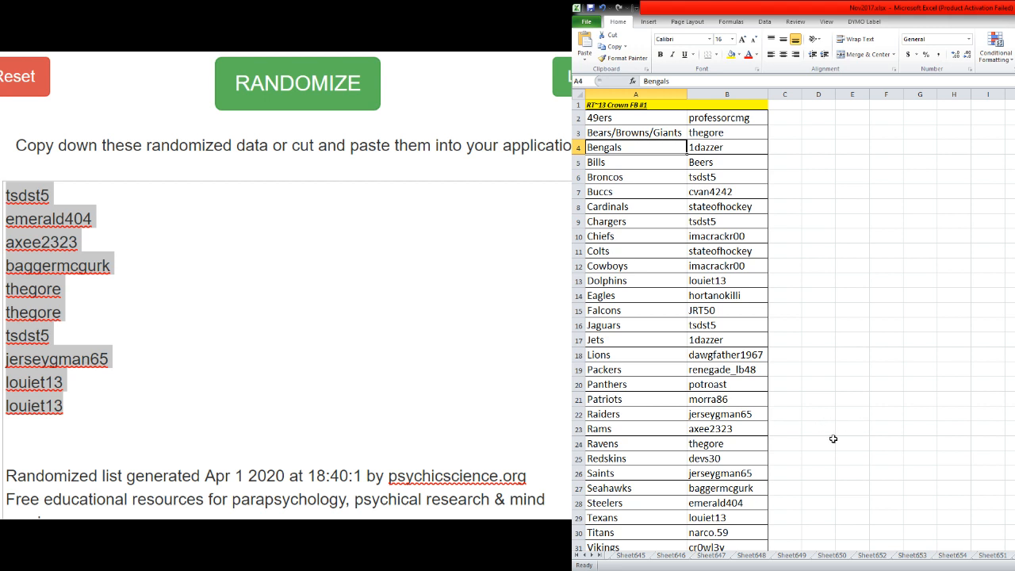
mouse_move(657, 463)
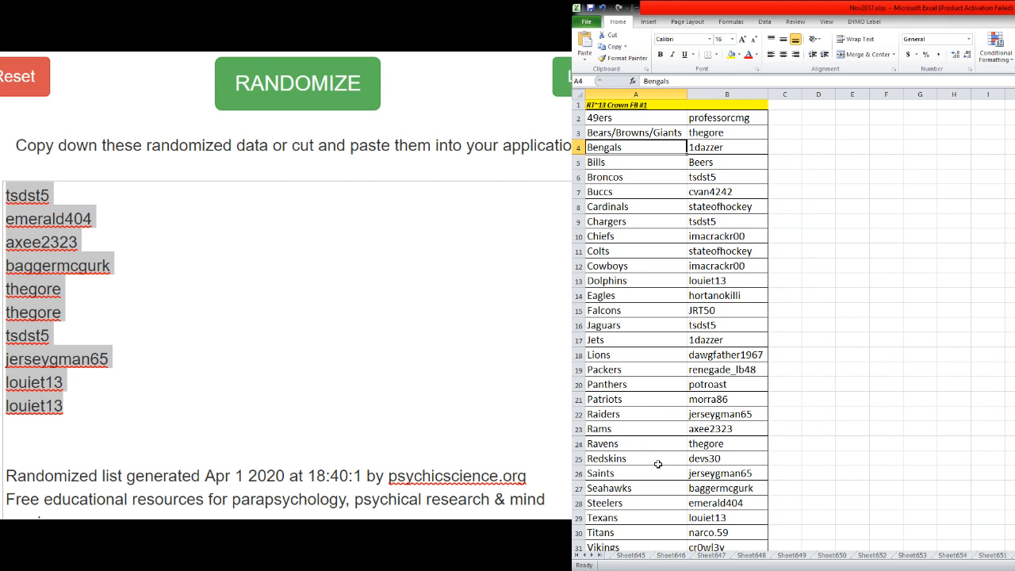
mouse_move(801, 469)
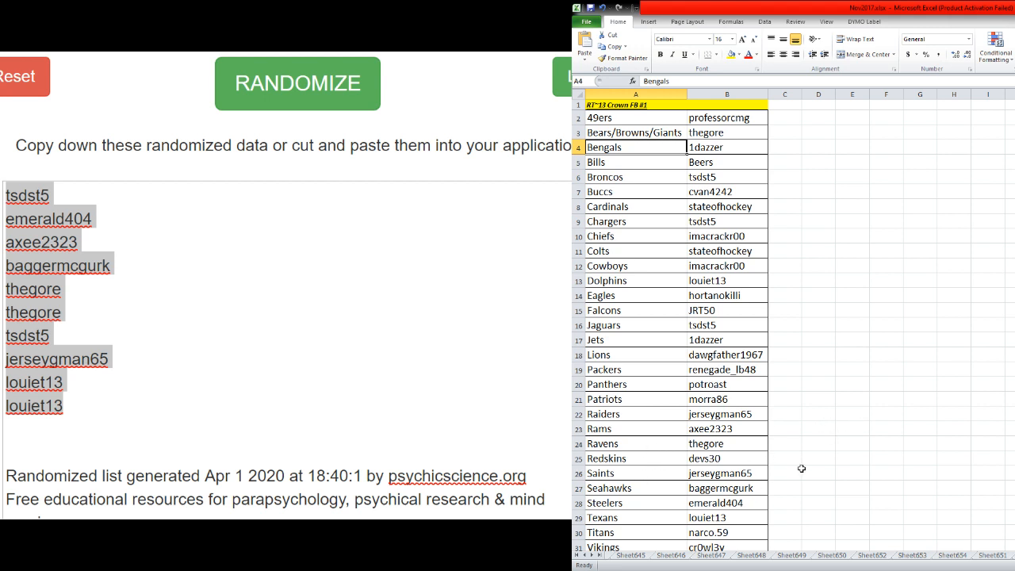
mouse_move(642, 504)
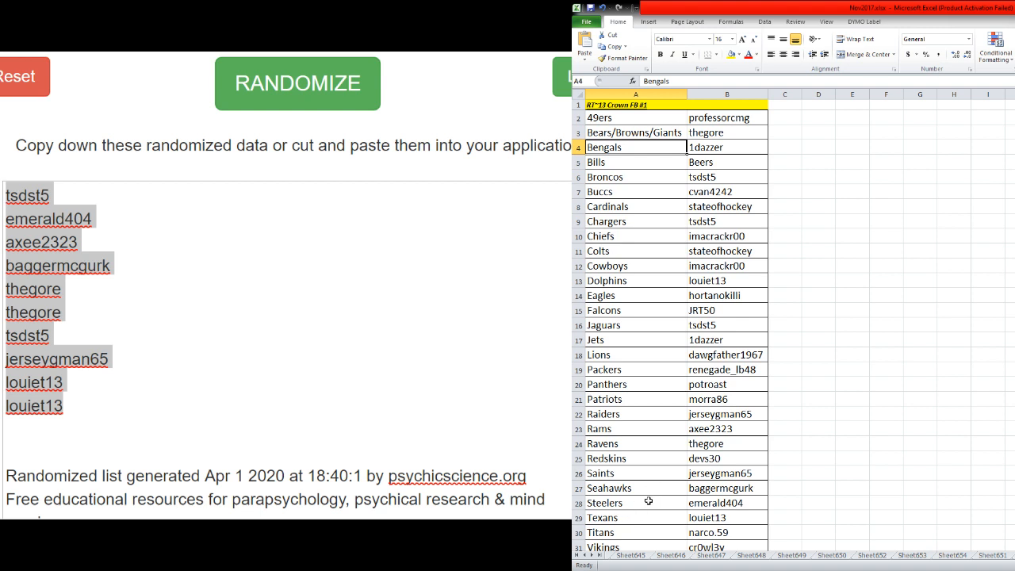
Set the team–username table to font size 11 and narrow column A.
scroll(down, 3)
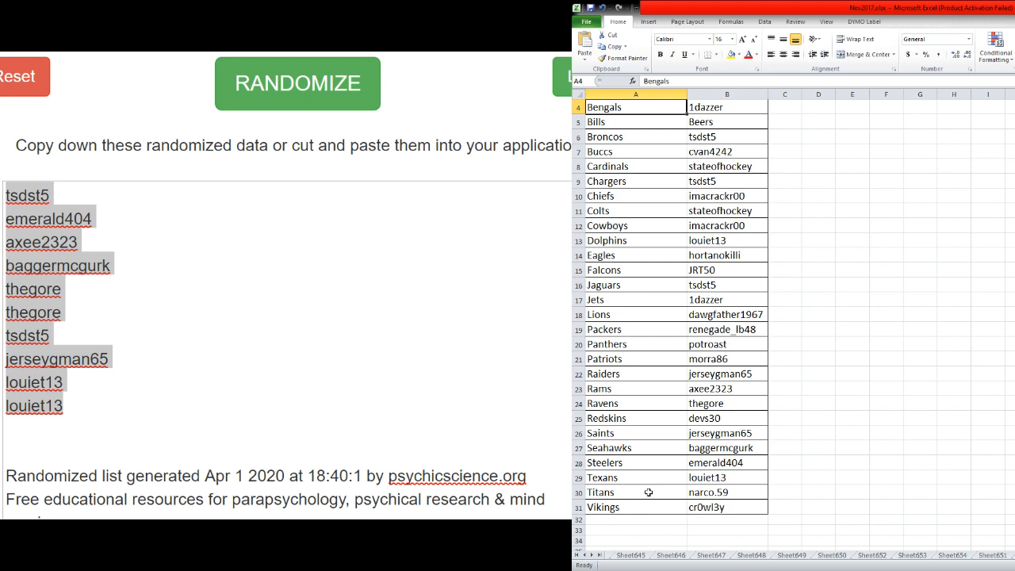
mouse_move(650, 507)
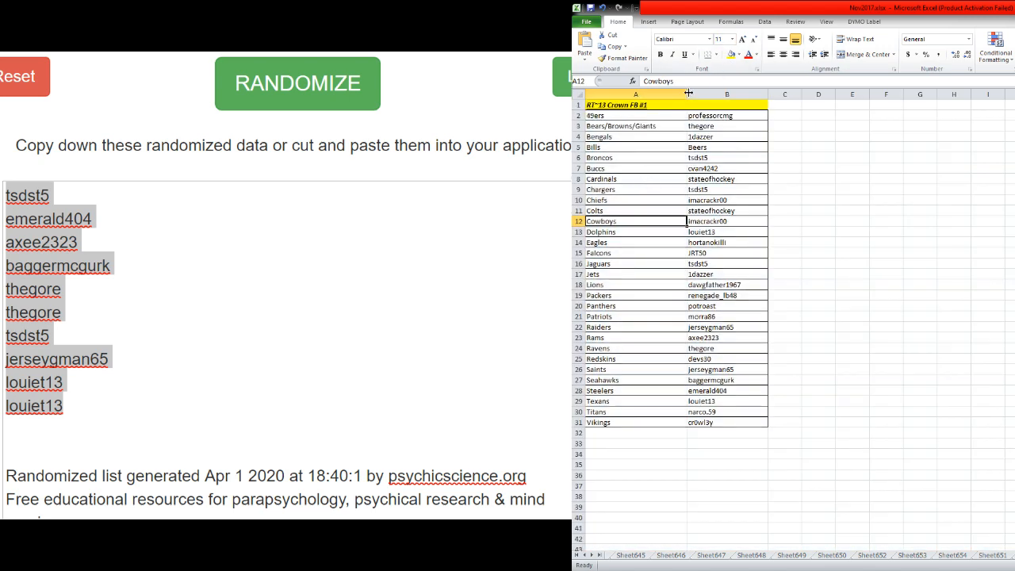
click(668, 315)
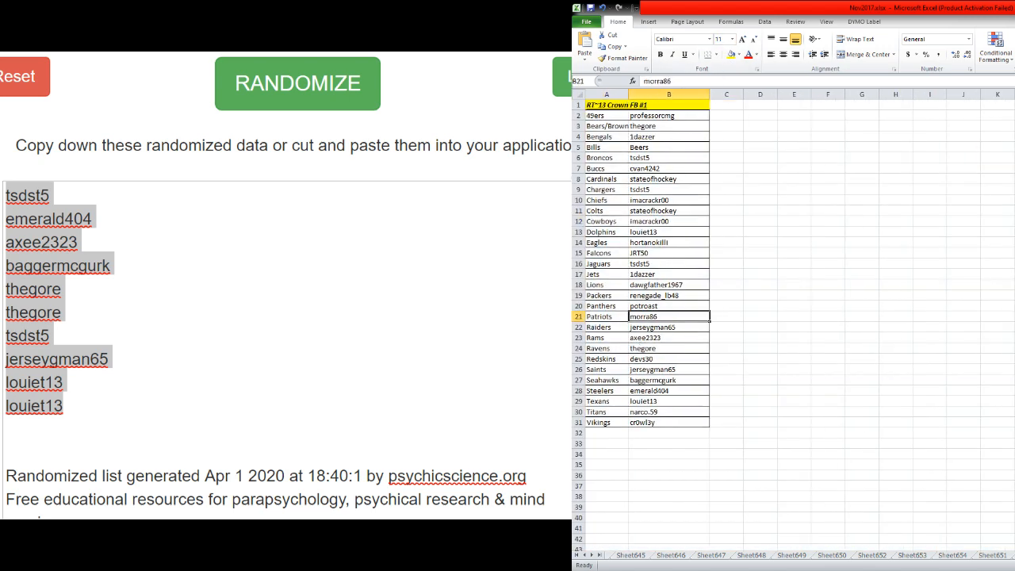